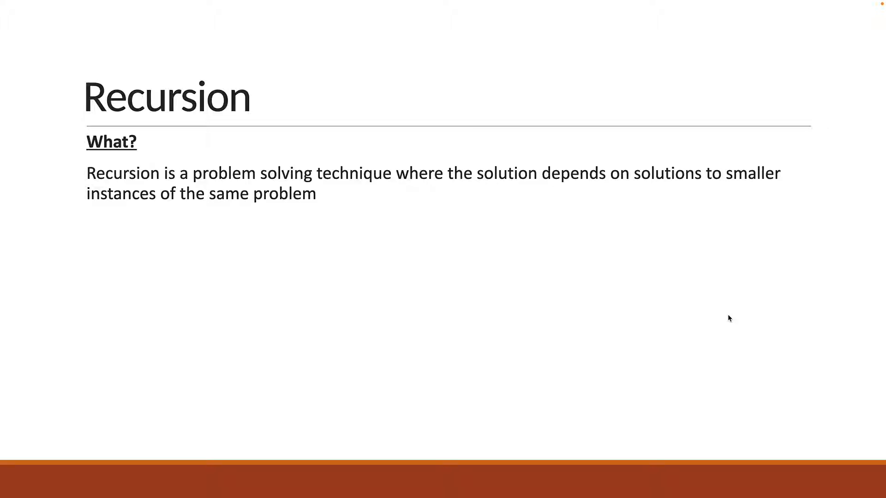
{"action": "type", "text": "Recursion is when a function calls itself"}
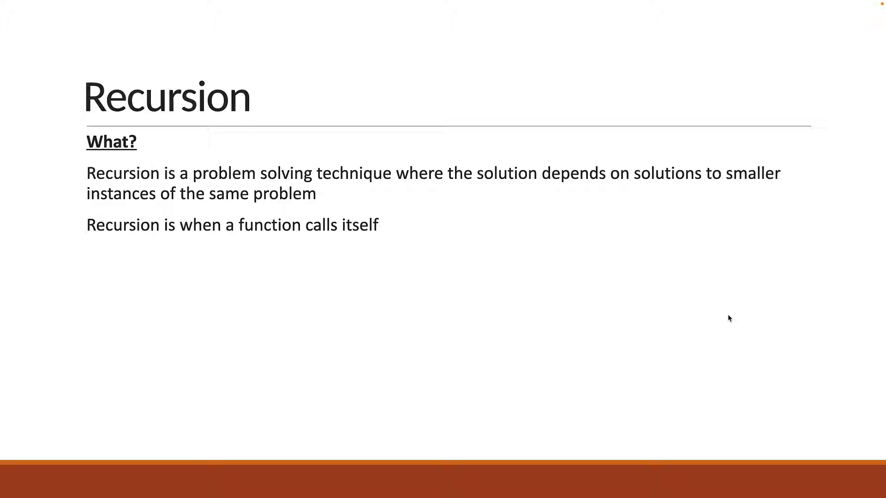